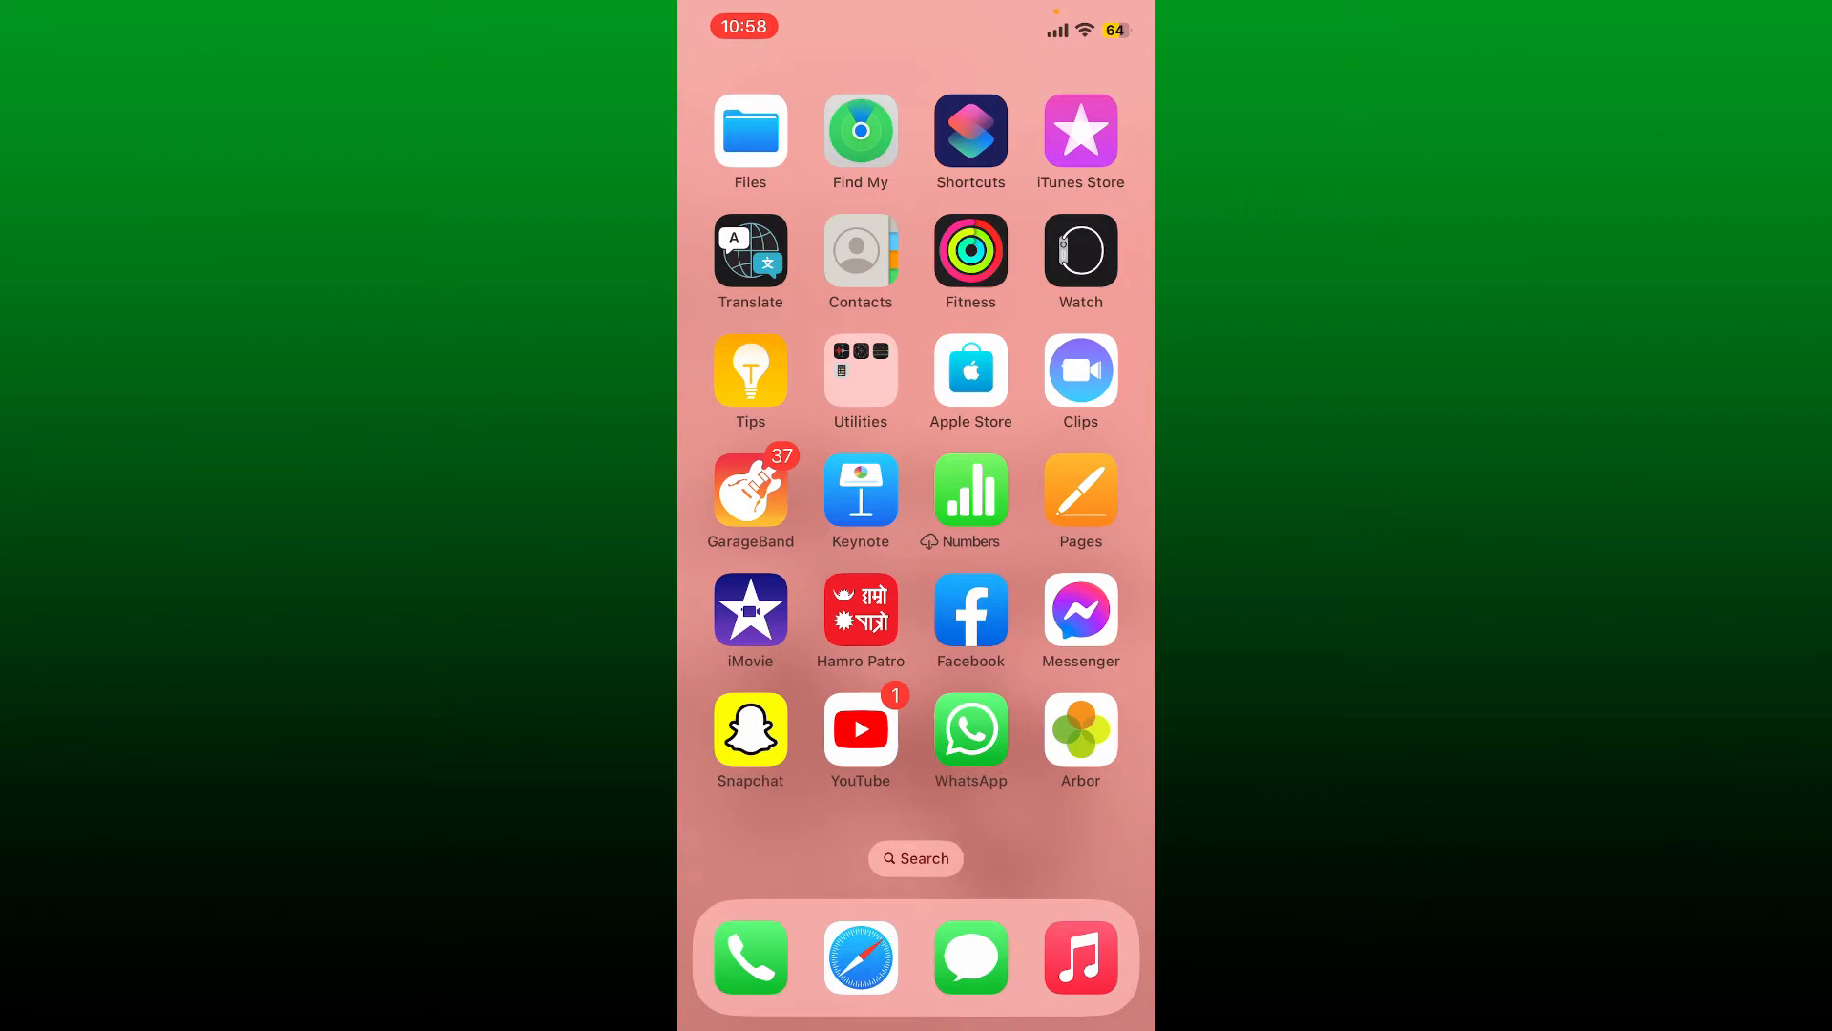
# - Launch Safari from the Home Screen dock
pyautogui.click(860, 957)
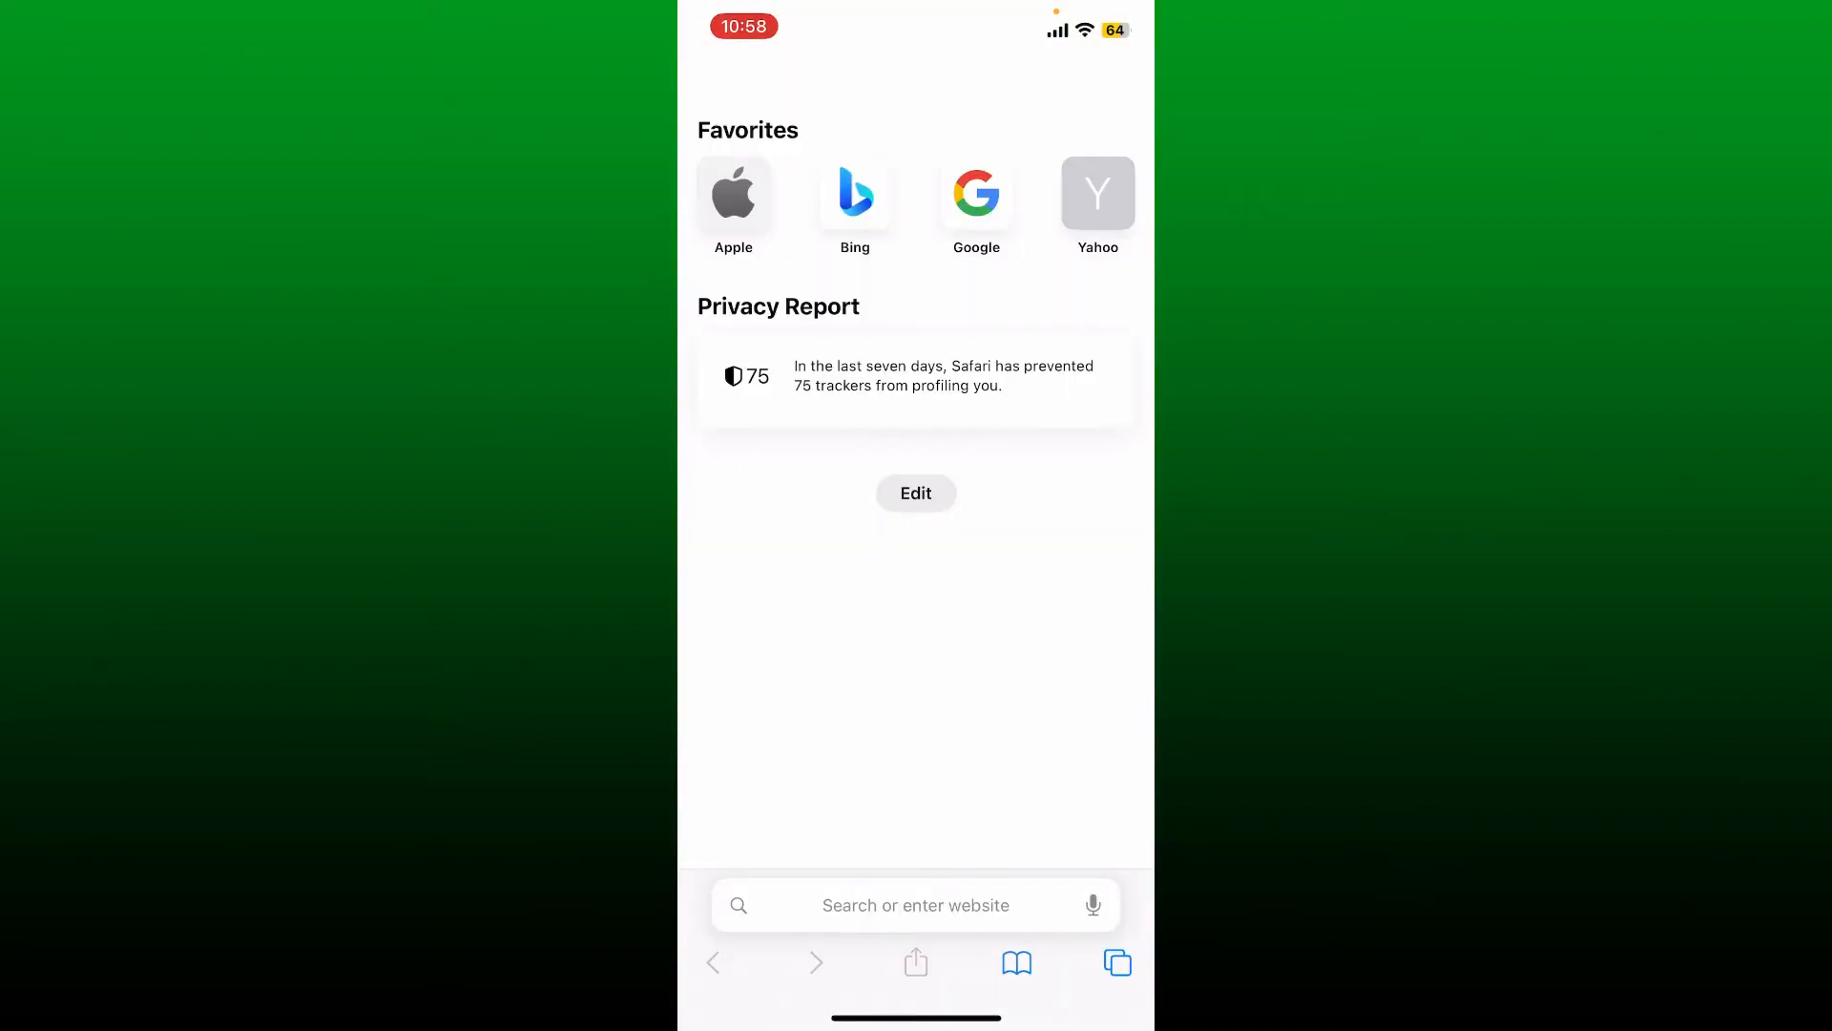
# - Go to shmooz.ai and start the Shmooz AI bot in WhatsApp
pyautogui.click(915, 905)
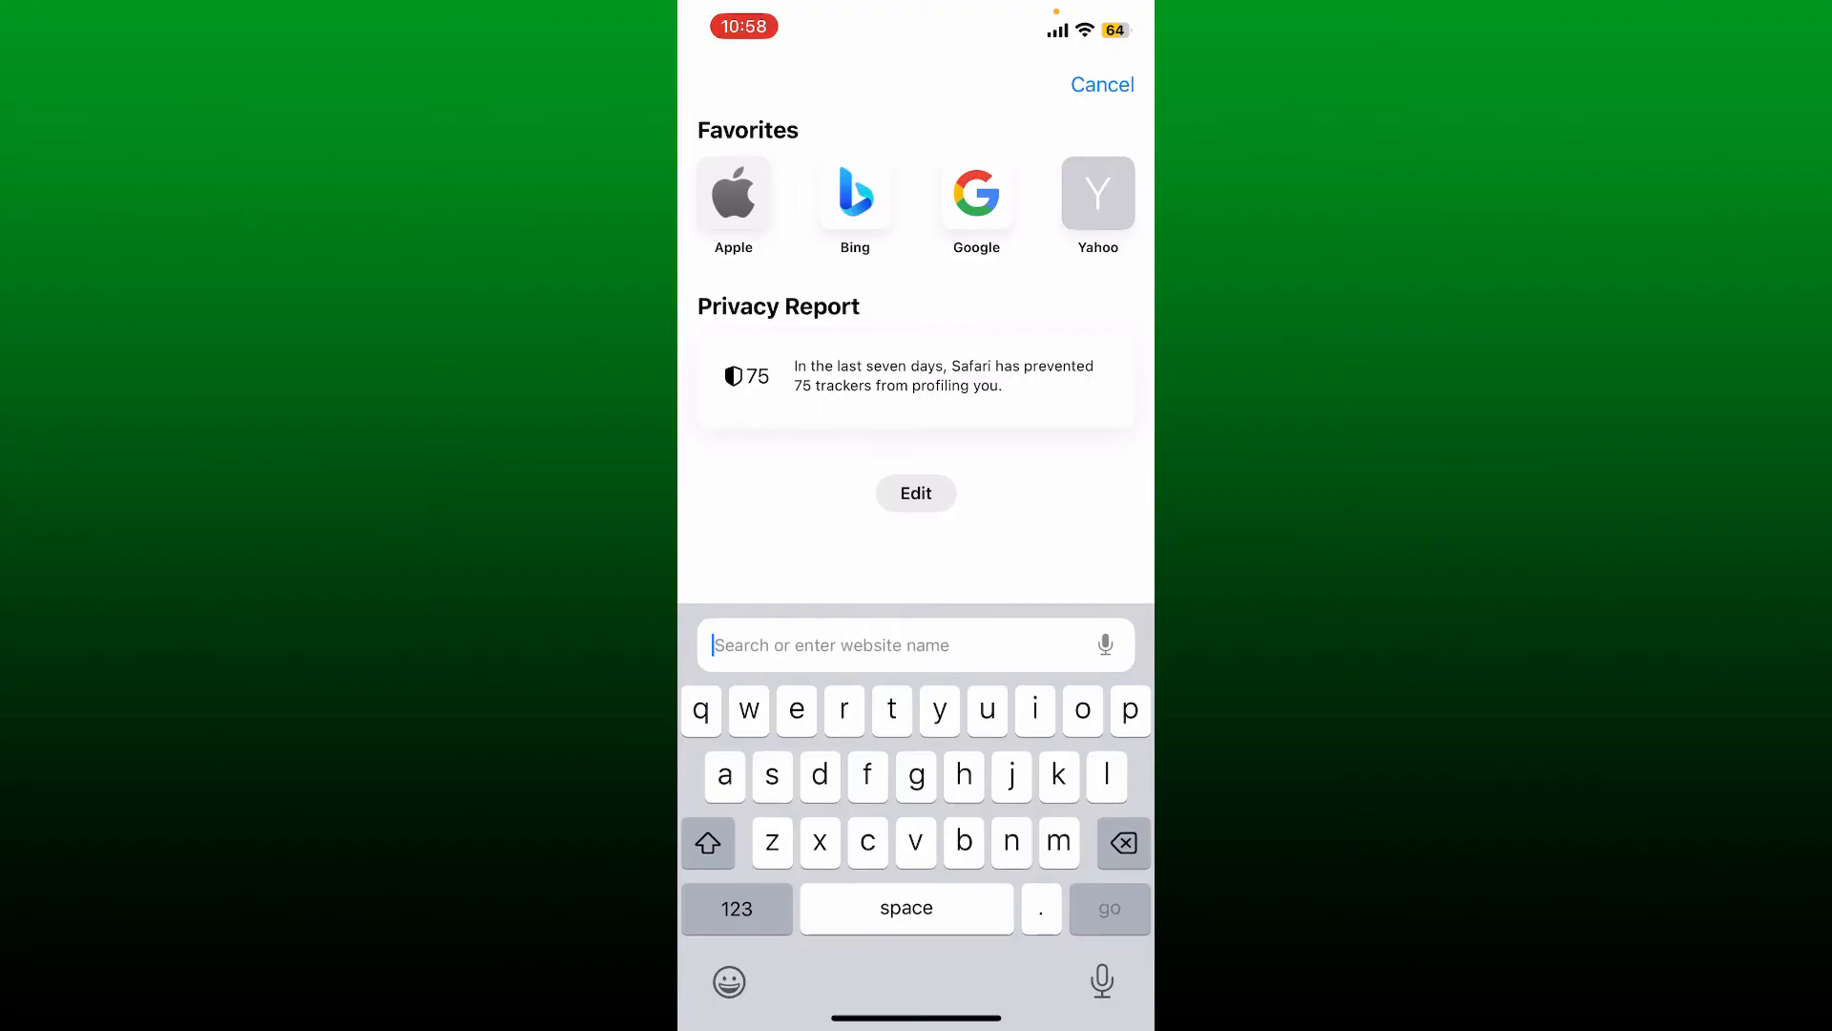
pyautogui.write('shmooz.ai')
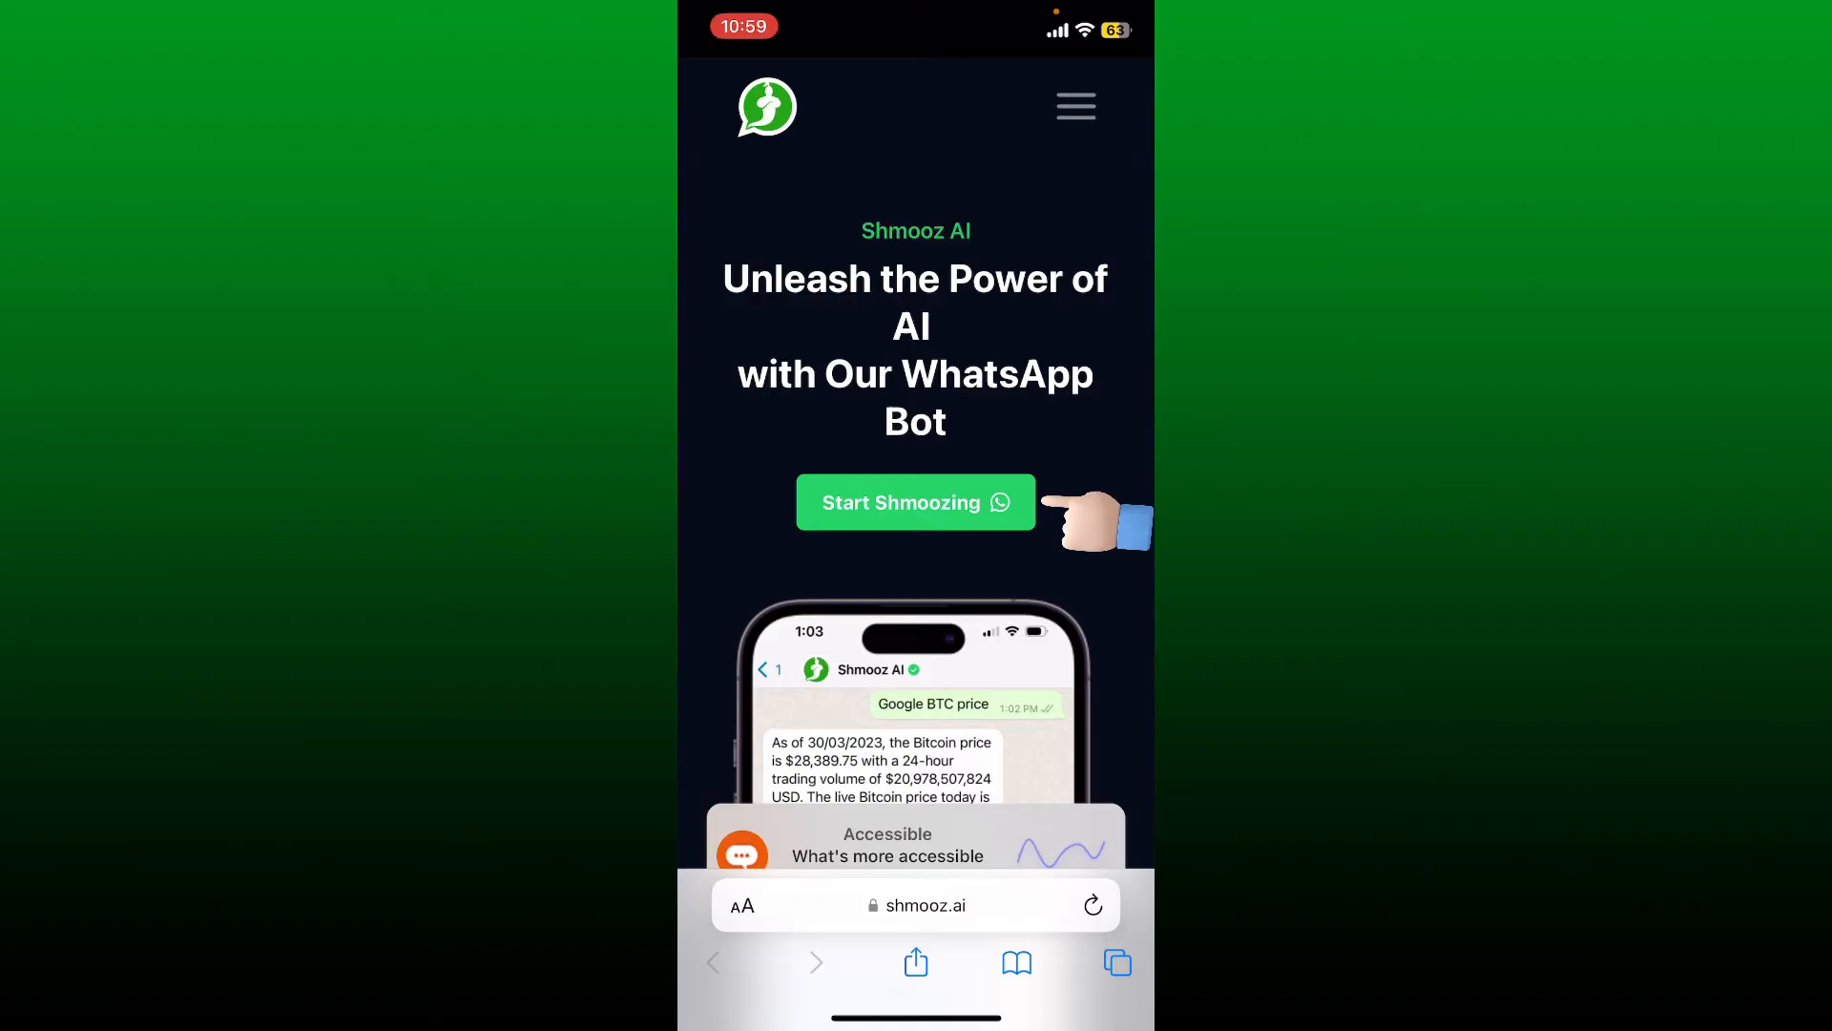
pyautogui.click(916, 503)
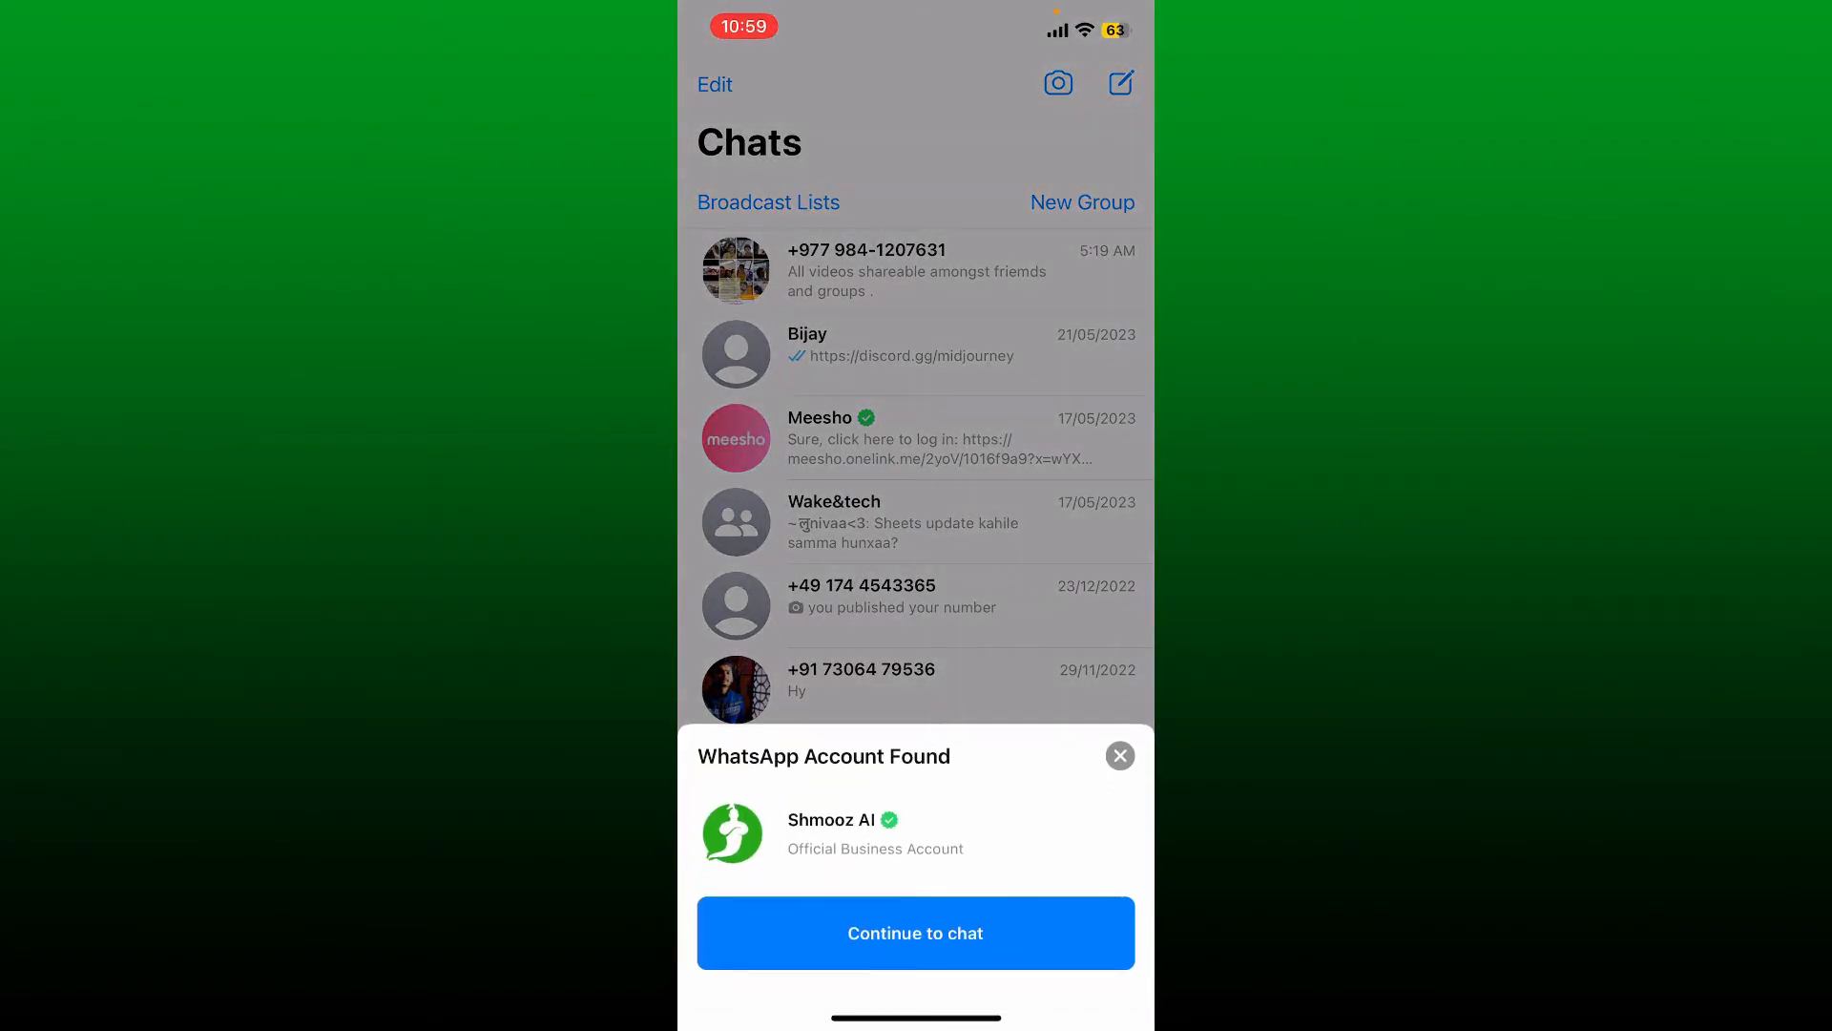
# - Continue to the Shmooz AI chat with "Let's shmooz" prefilled
pyautogui.click(915, 932)
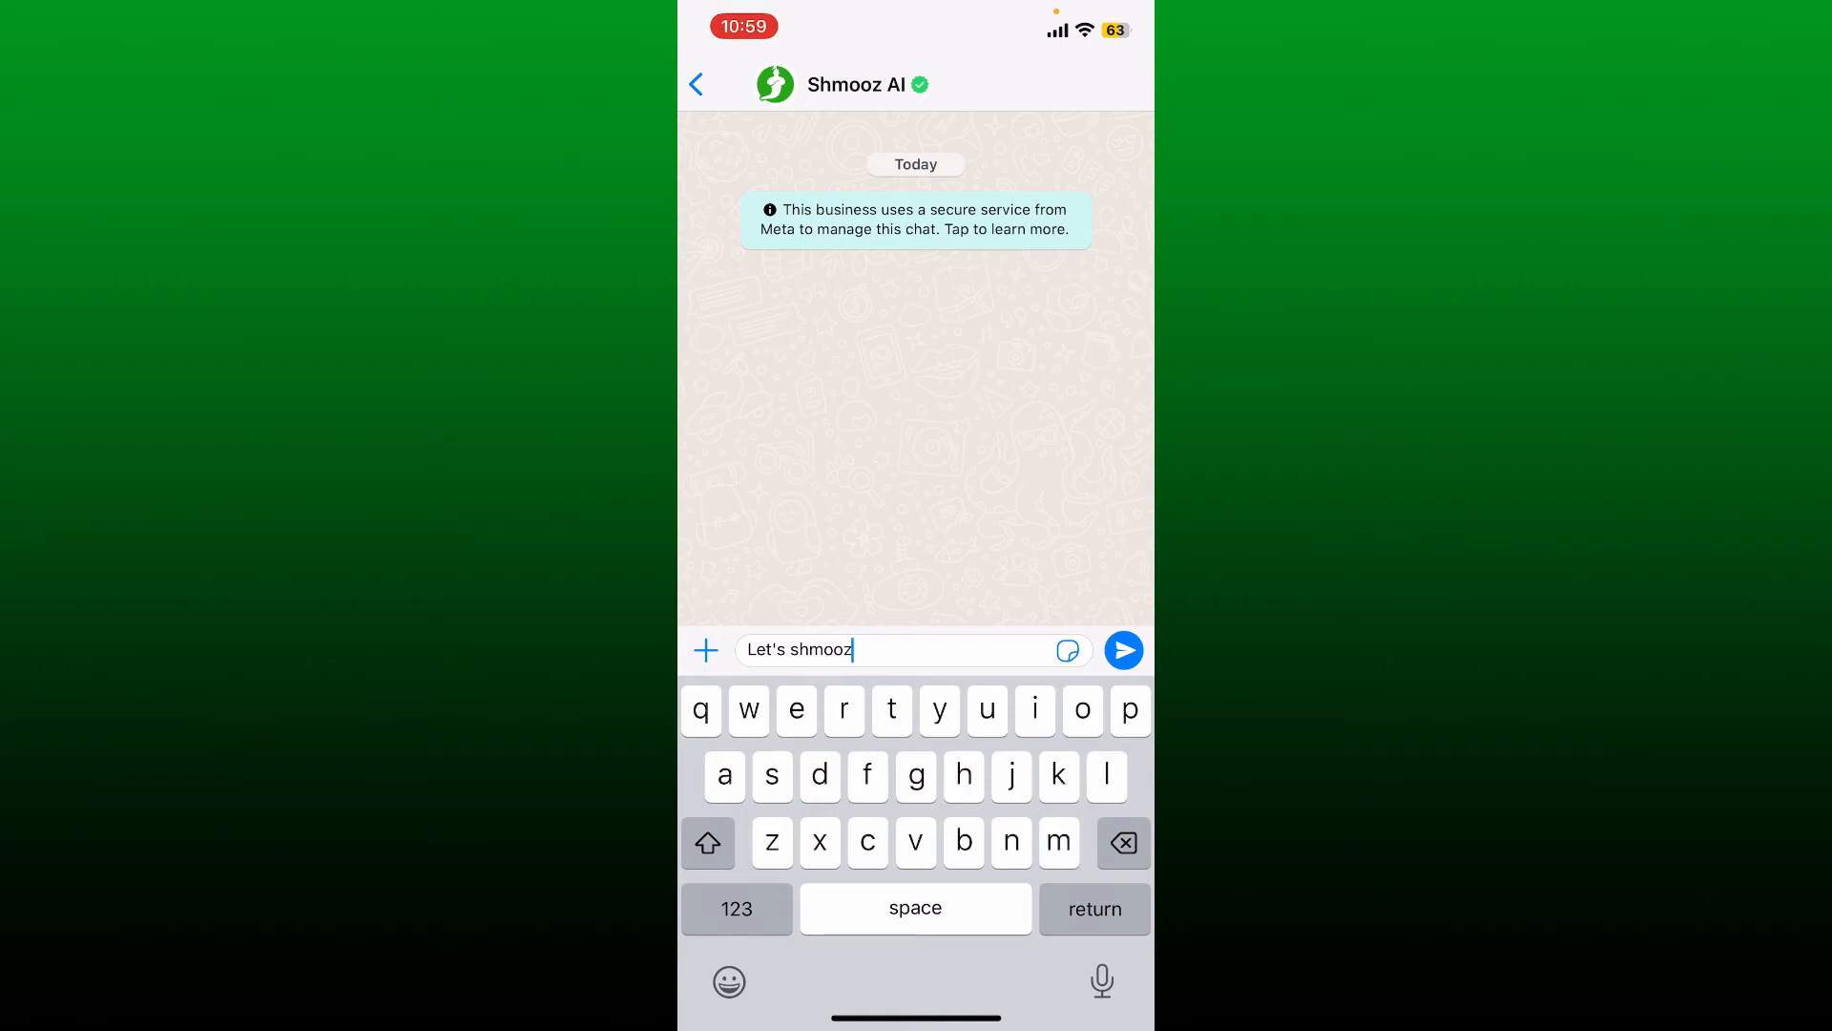
# - Send "Let's shmooz", accept personalization, and skip the name question
pyautogui.click(1123, 650)
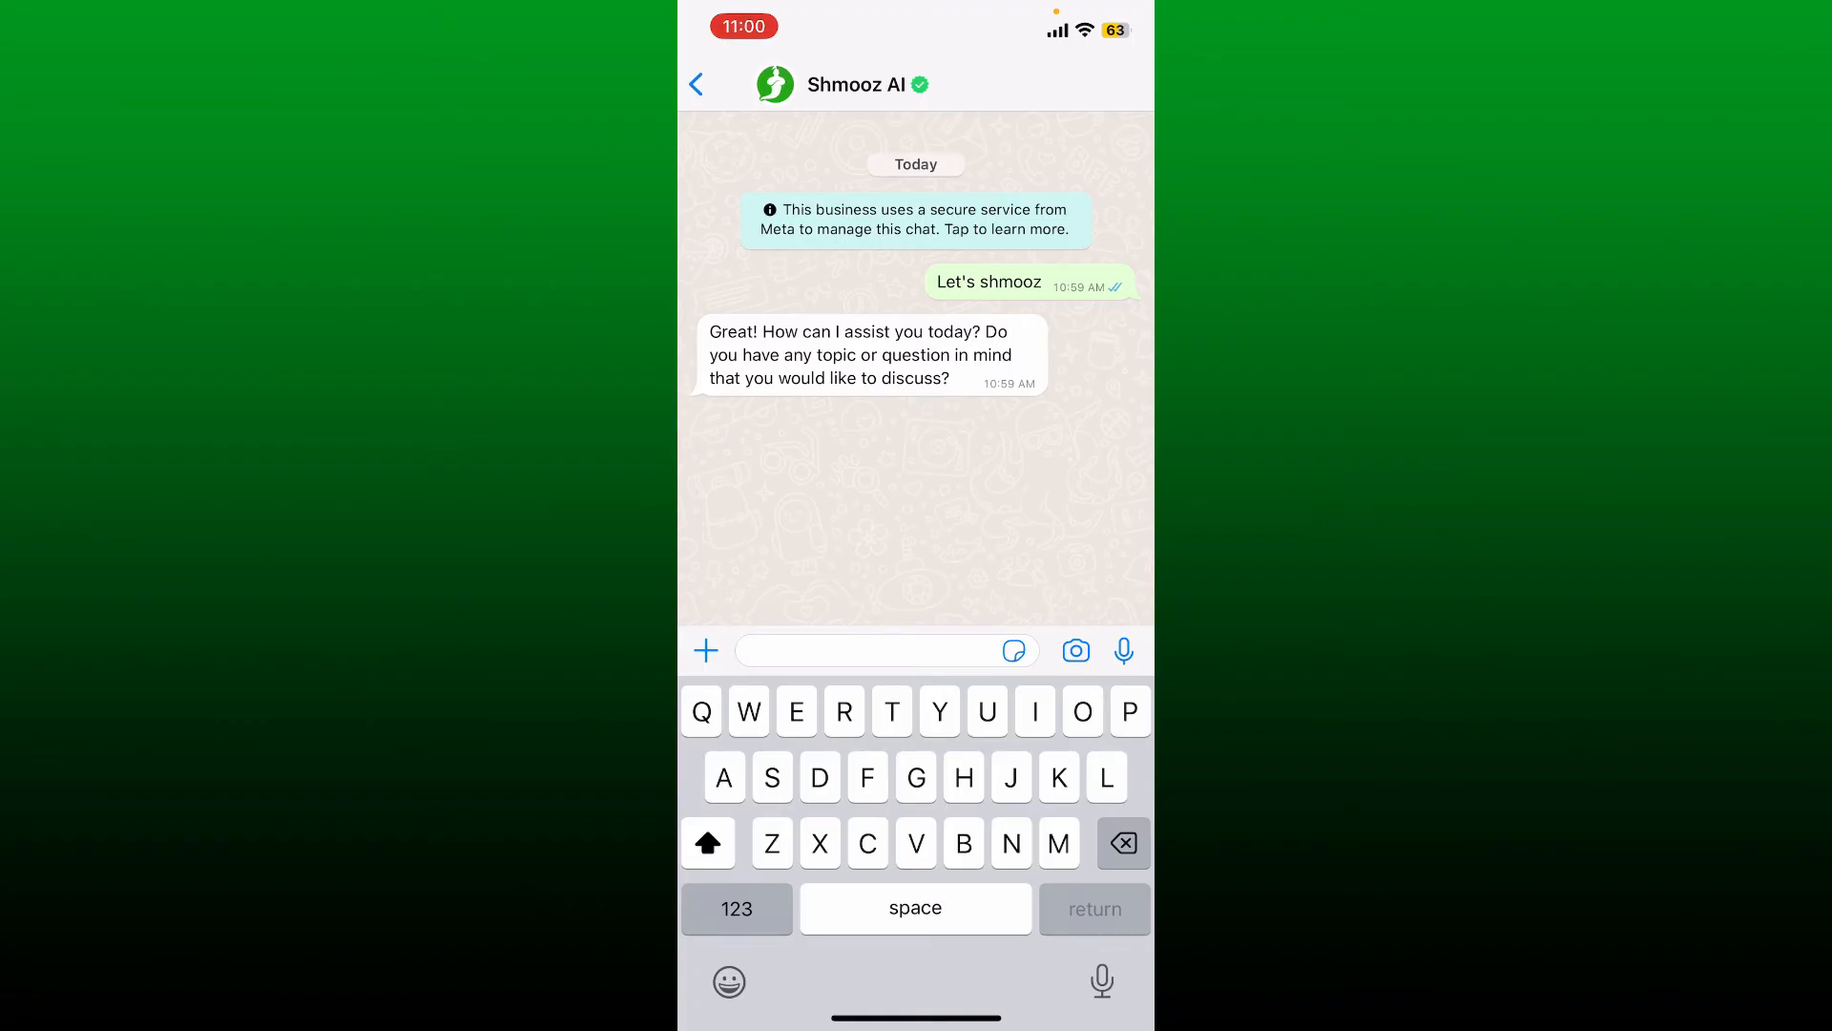
pyautogui.click(876, 651)
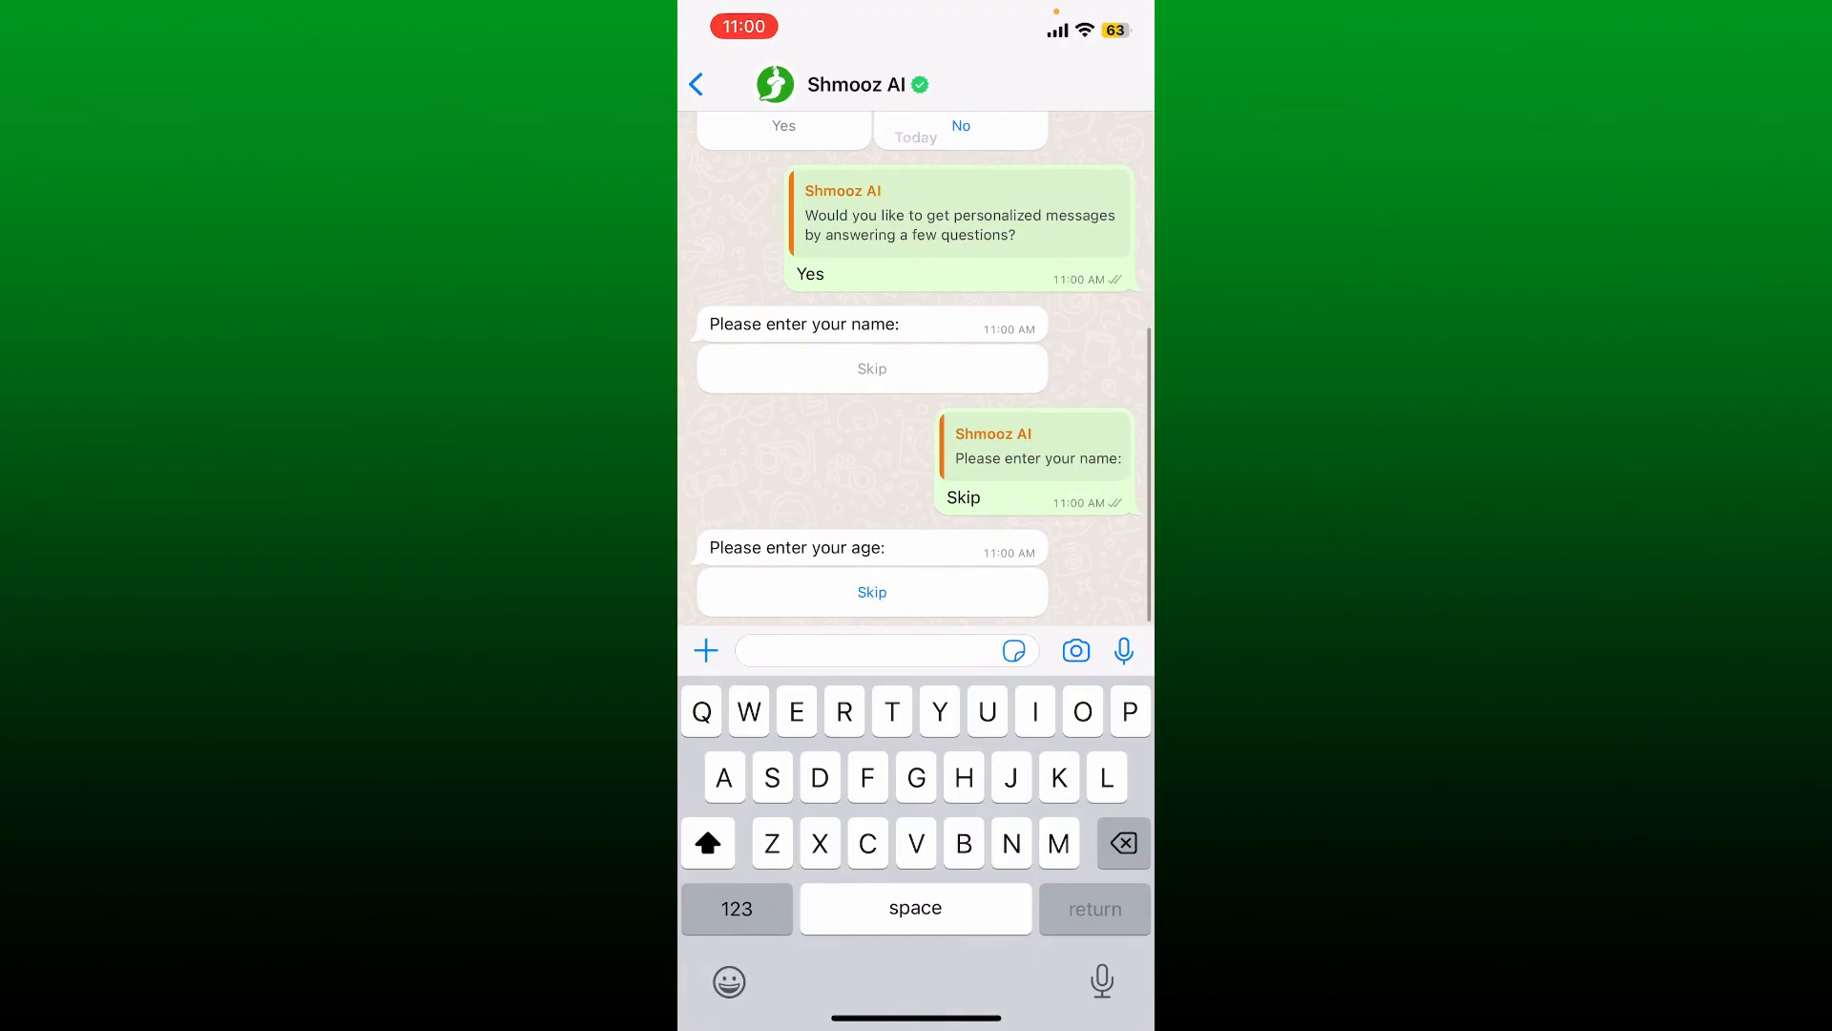
pyautogui.click(882, 651)
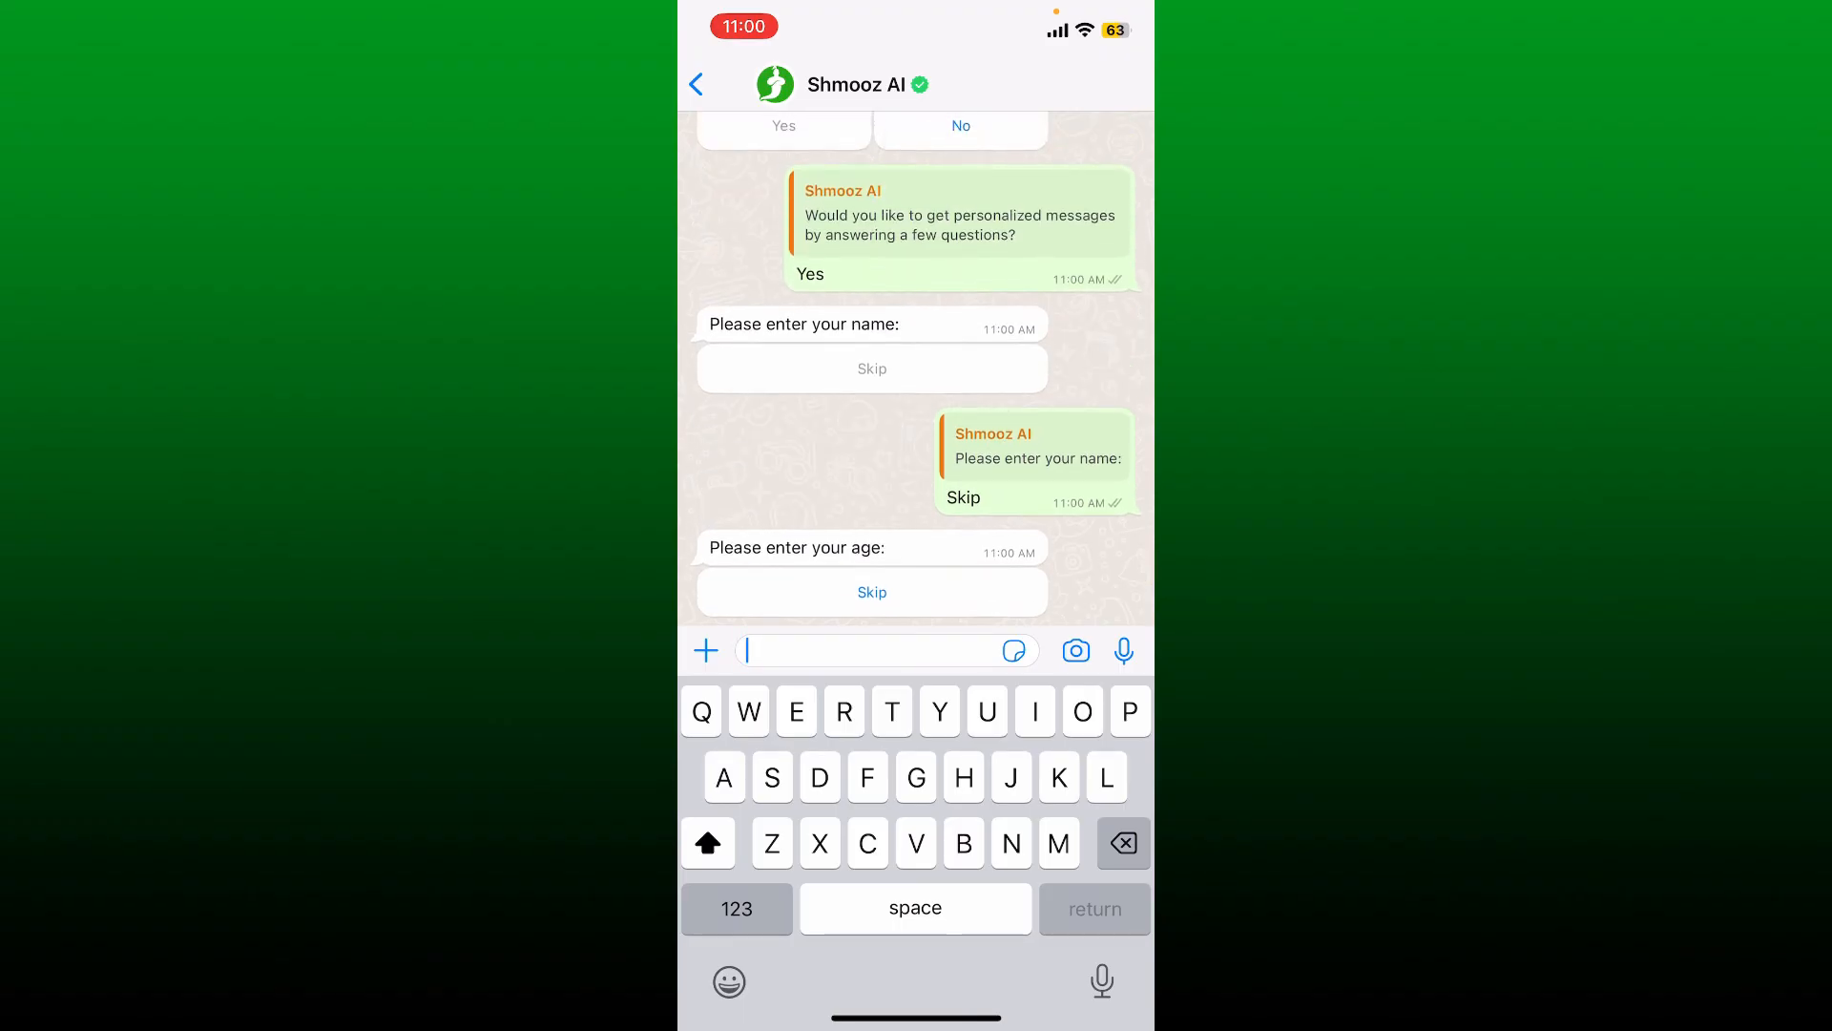